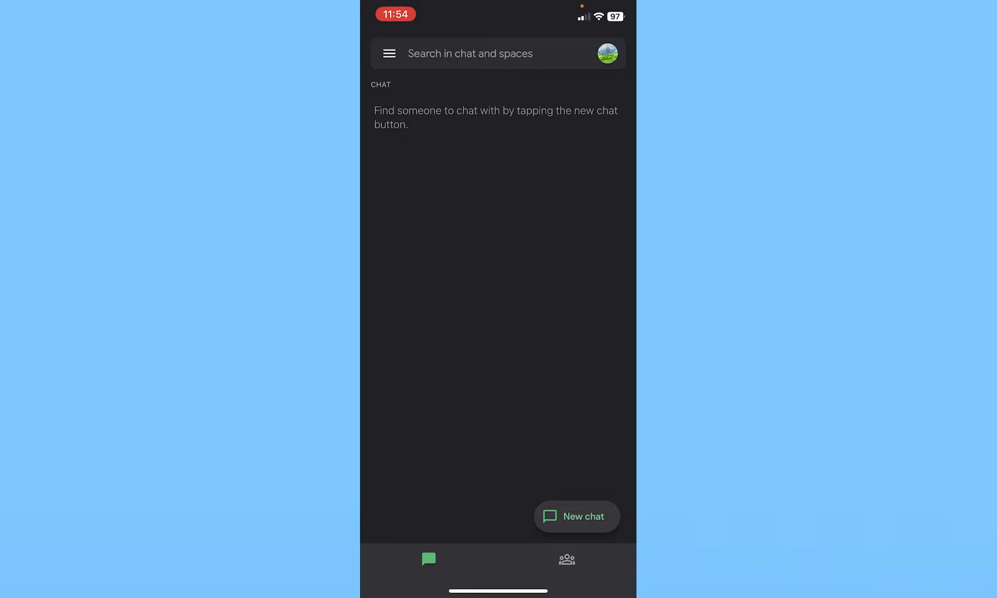
Open Google Chat's search bar for chats, spaces and people
left_click(483, 53)
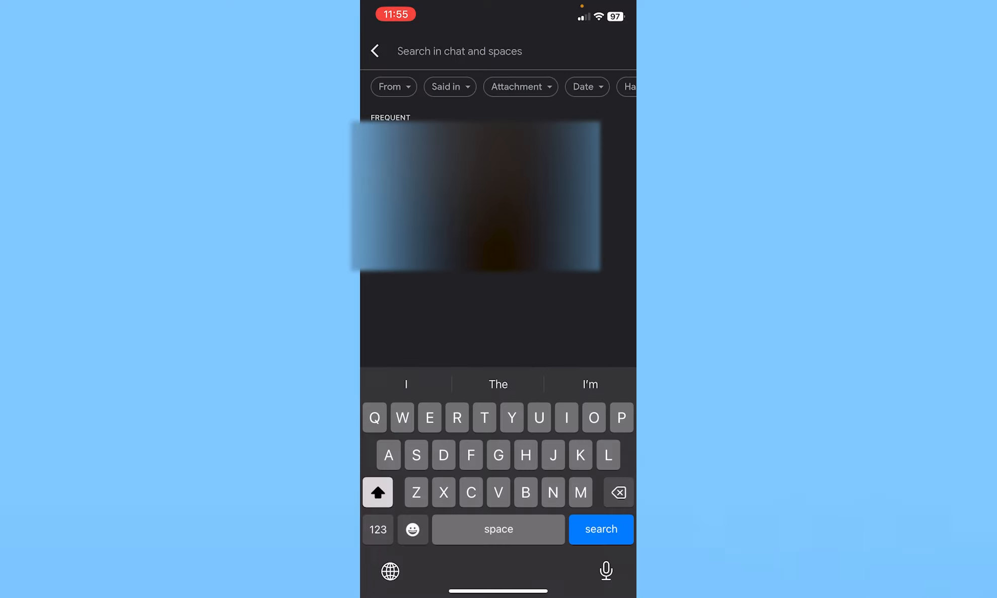
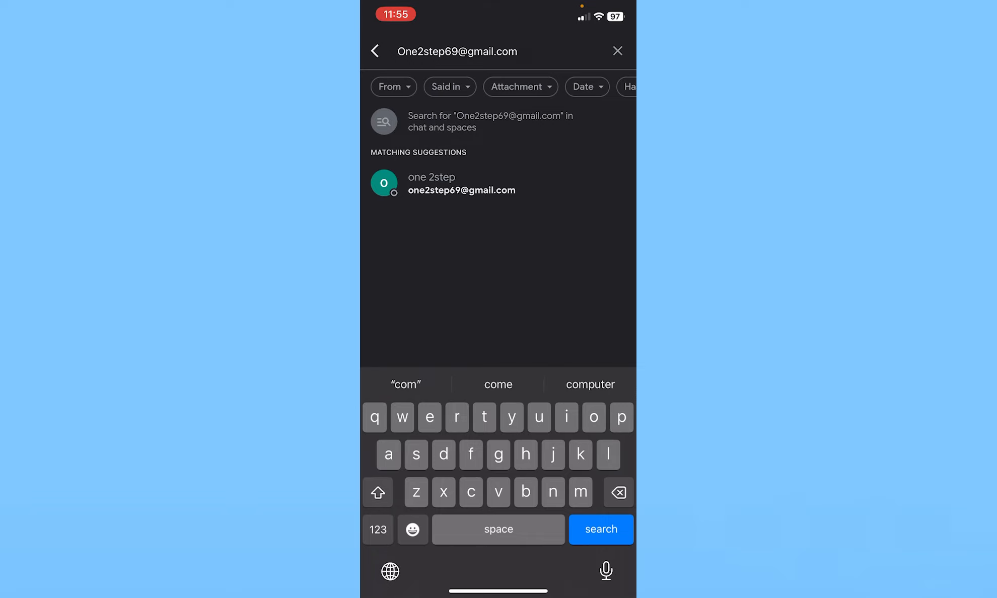
Open a chat with one 2step, send 'Kana' and 'Janan', and return to the chat list
left_click(462, 184)
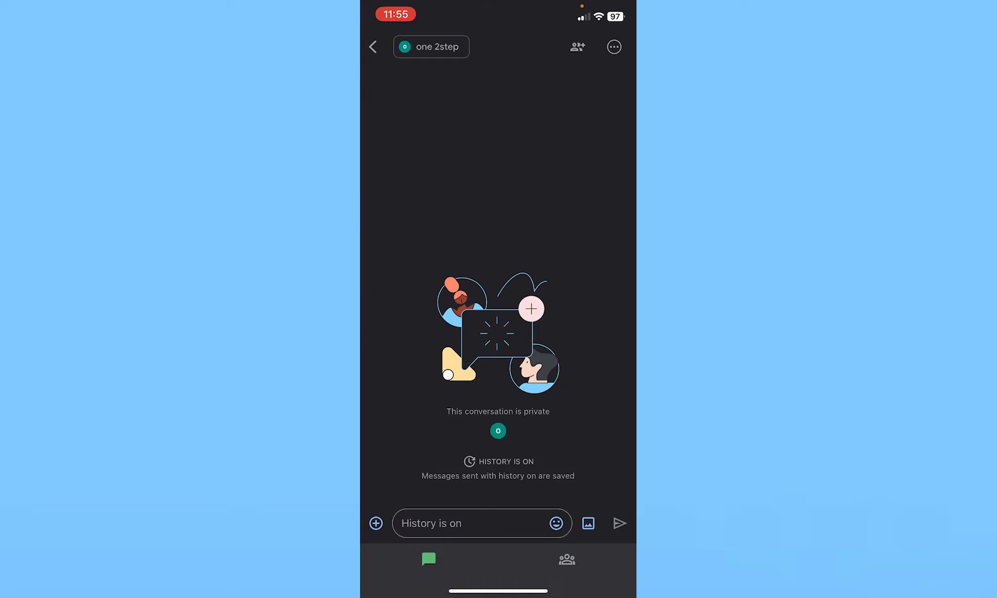
left_click(481, 523)
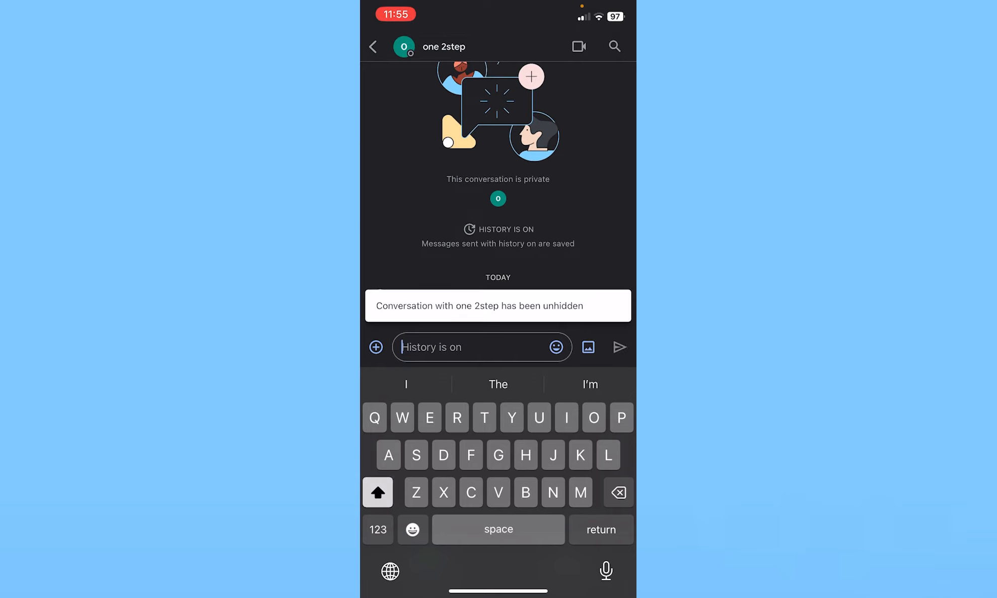
left_click(373, 47)
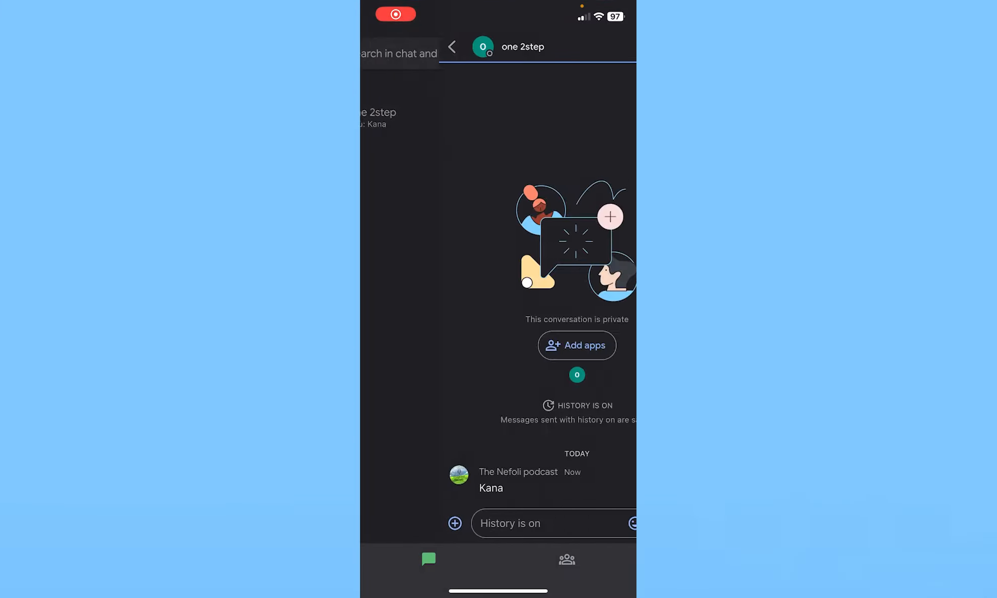
type("Janan")
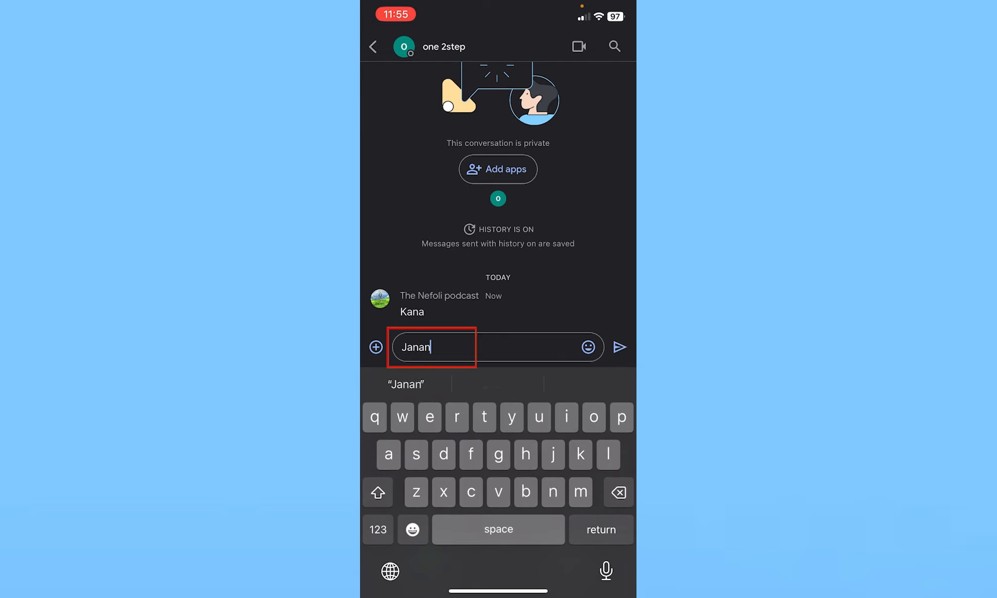
left_click(619, 347)
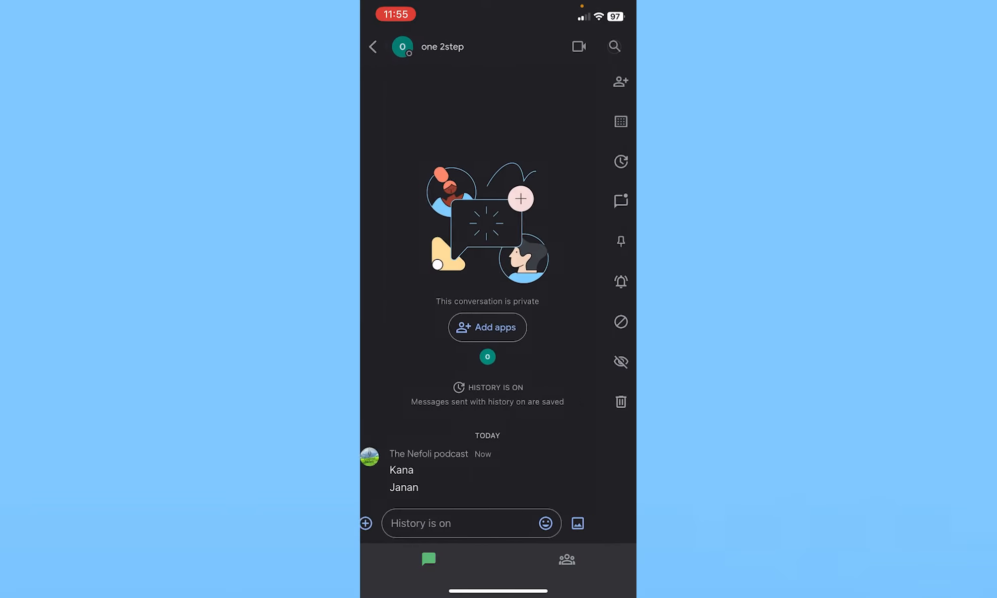
left_click(372, 47)
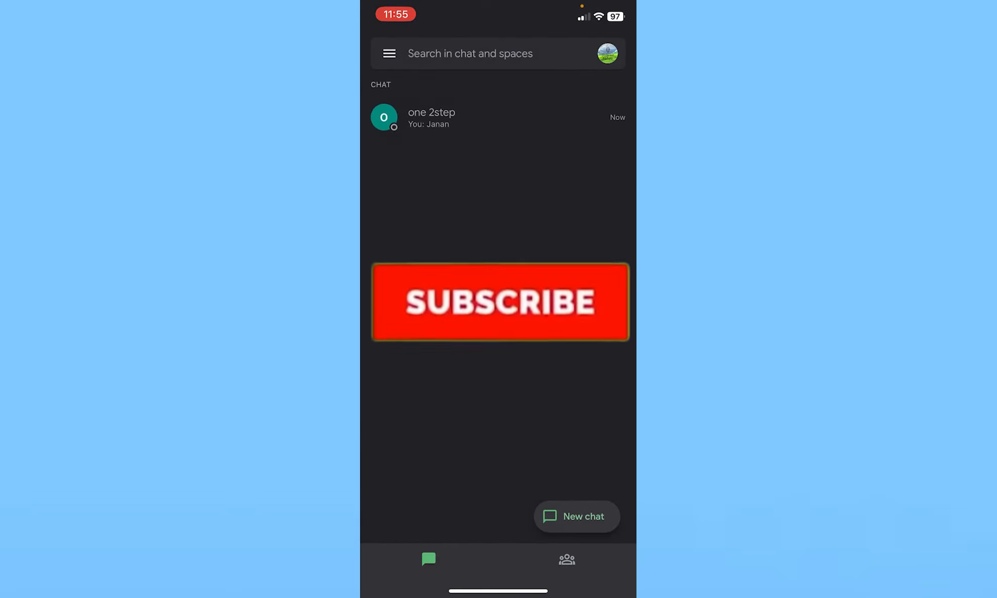